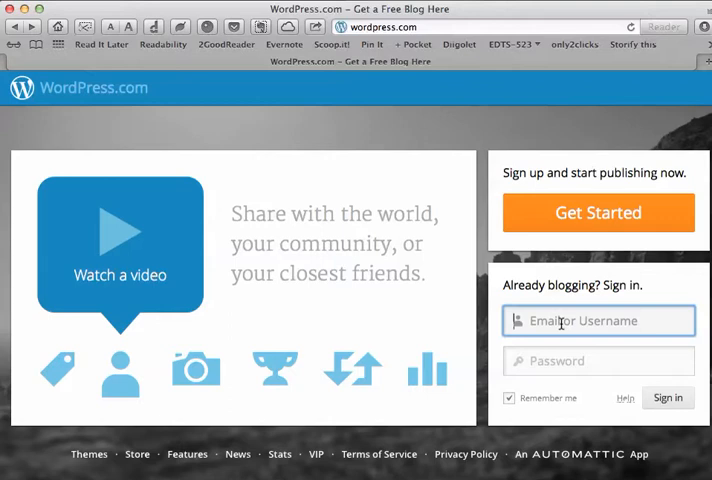
Step: Sign in to WordPress.com as 'ransomtech' with the account password
text(ransomtech)
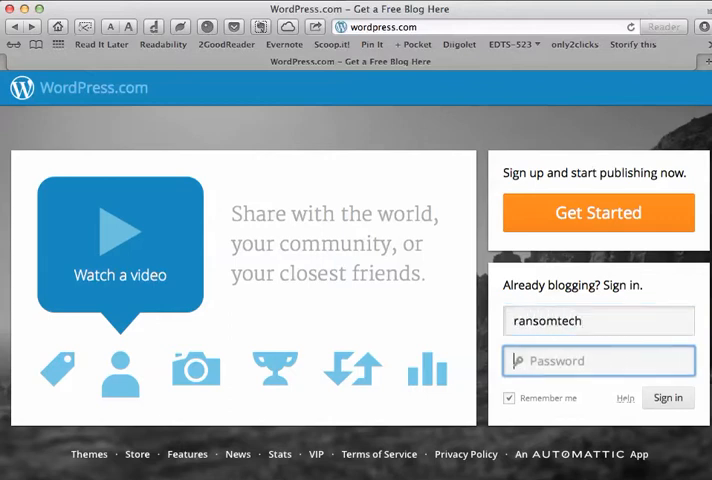
text(••••)
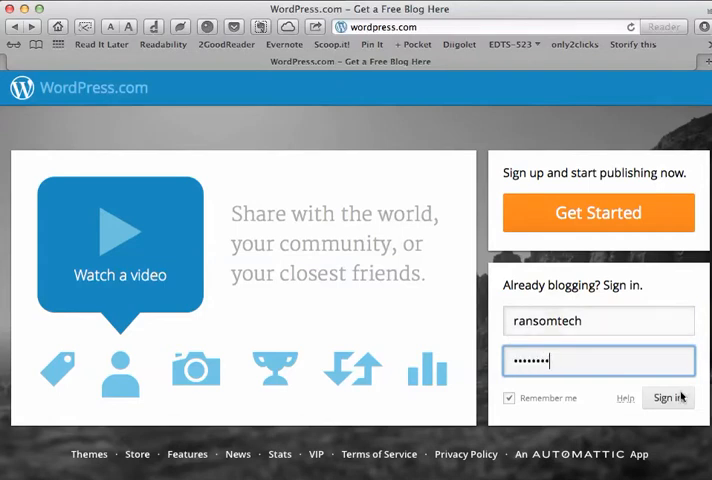
click(668, 397)
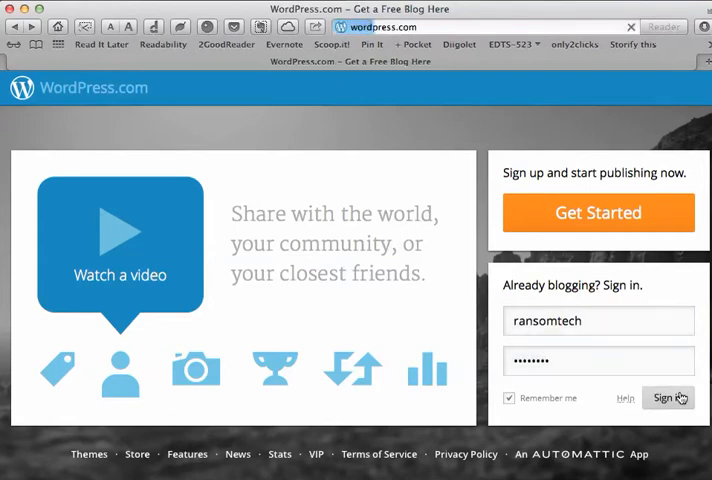
Step: Open Settings from the avatar menu, then the EdTechTrek blog's admin area
click(668, 397)
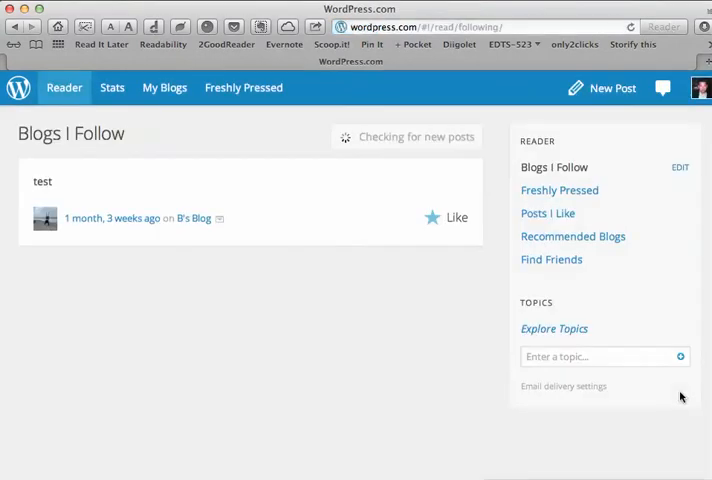
mouse_move(662, 88)
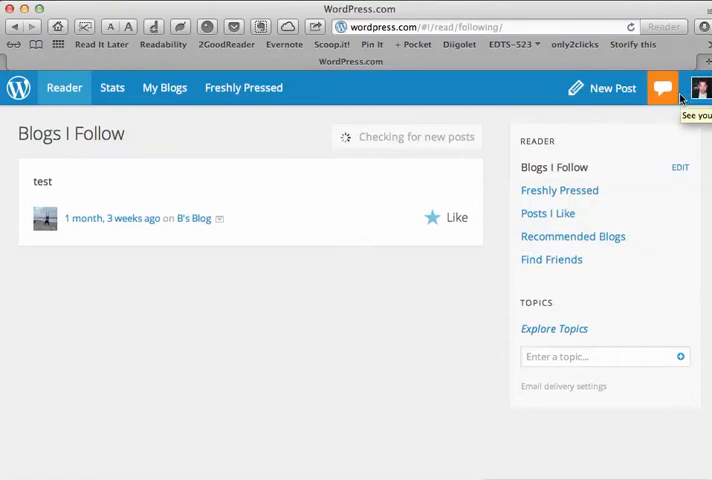
click(700, 88)
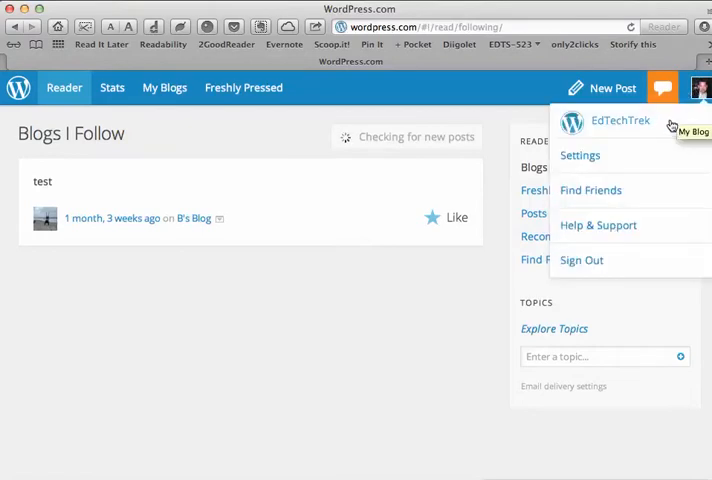
click(580, 155)
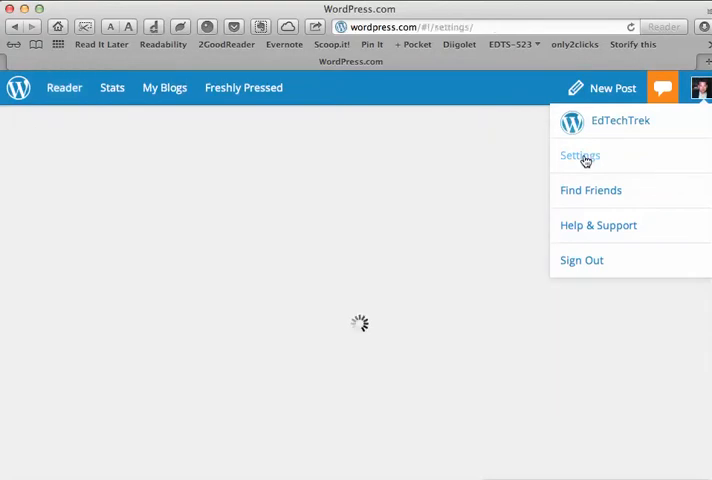
click(580, 155)
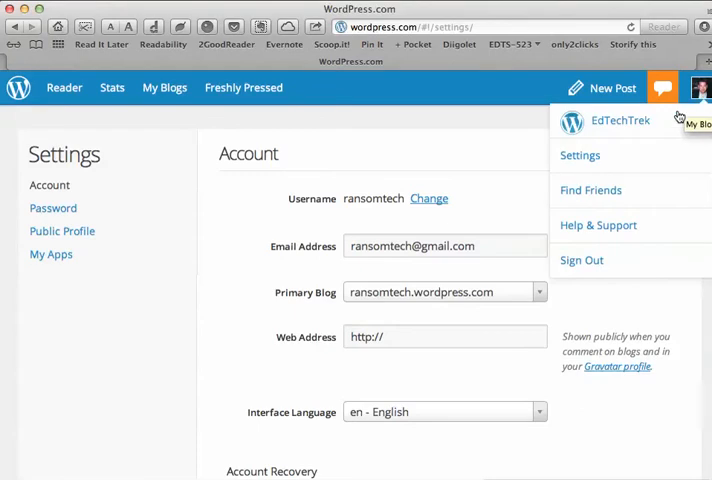
click(620, 121)
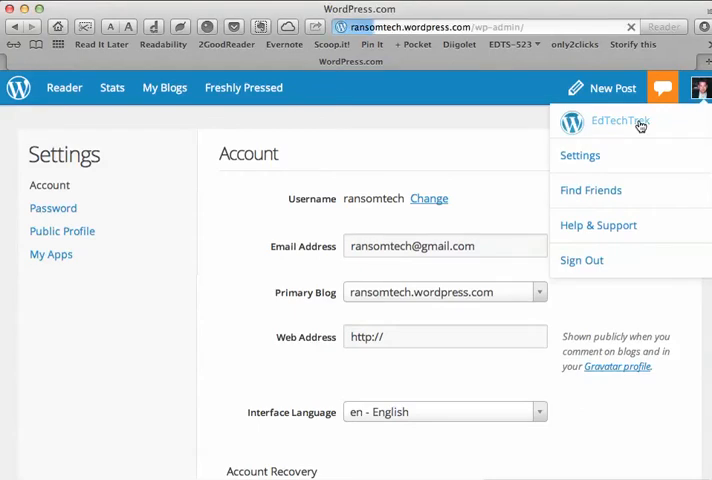
Step: Open the Posts list showing all 67 items from the blog dashboard
click(619, 121)
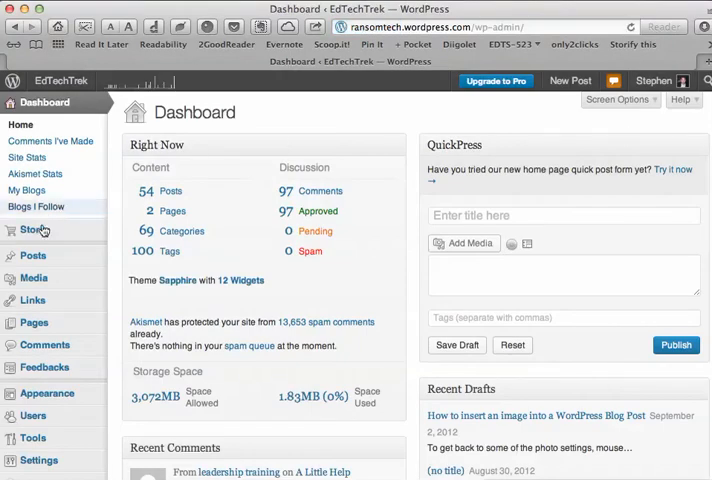
mouse_move(33, 256)
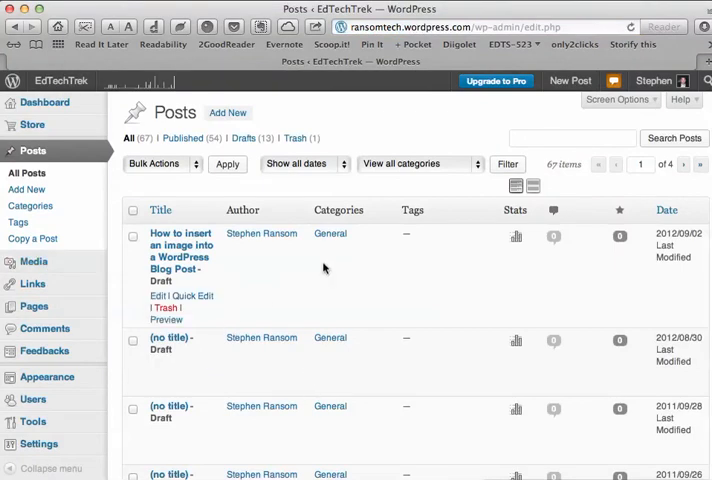
mouse_move(162, 308)
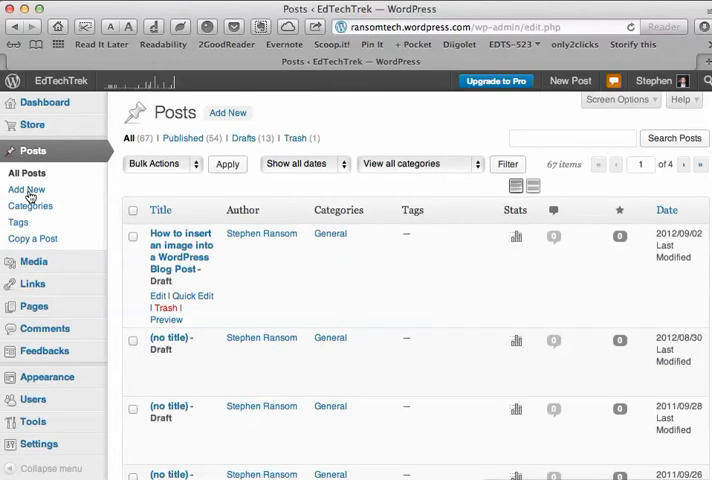
mouse_move(18, 221)
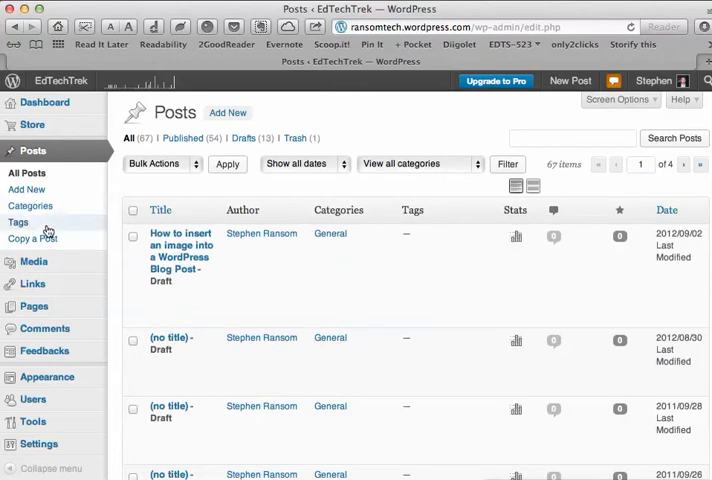
mouse_move(33, 306)
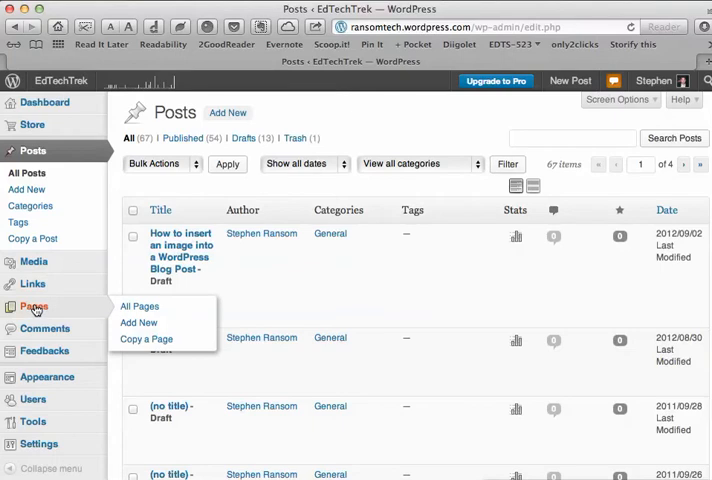
Step: Show the Pages list, then open the About page's Edit link
click(139, 306)
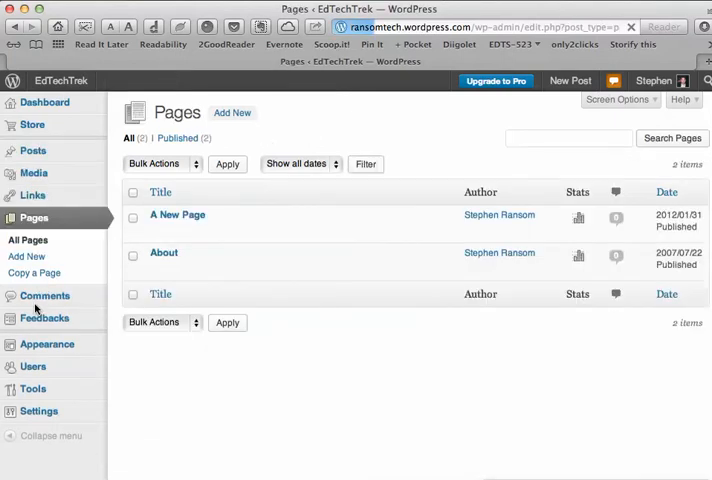
click(160, 293)
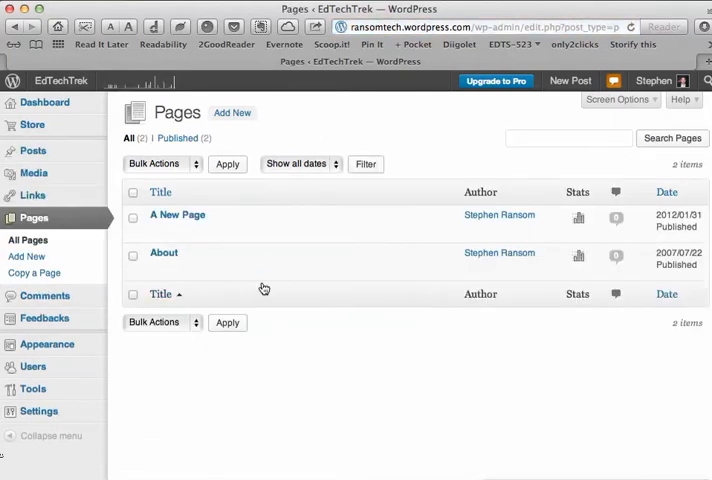
mouse_move(164, 253)
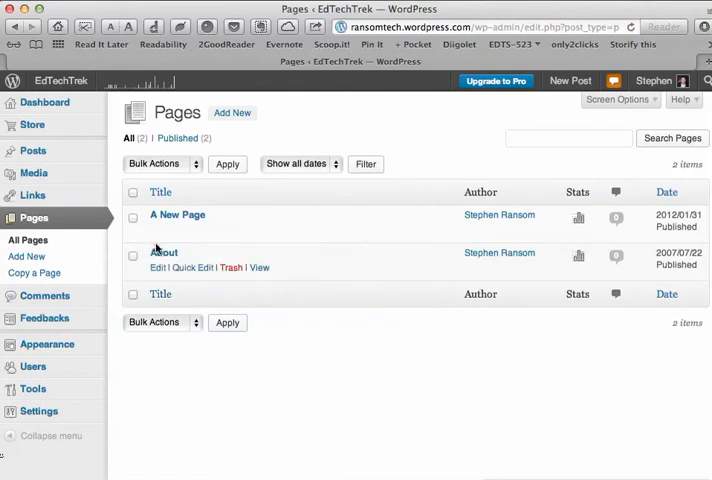
mouse_move(153, 263)
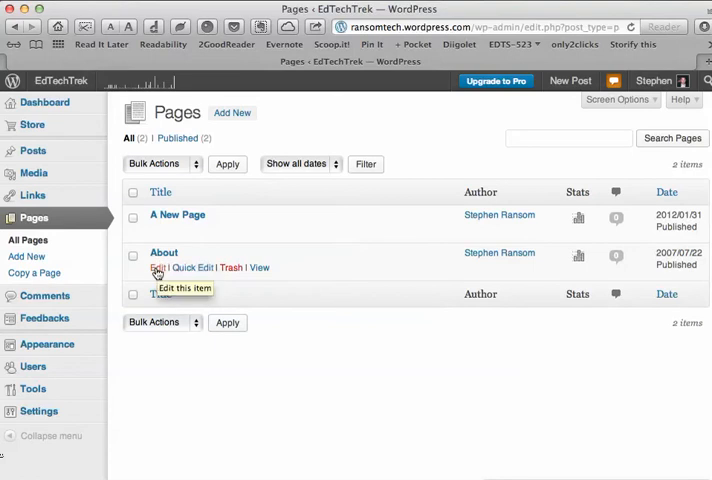
click(156, 267)
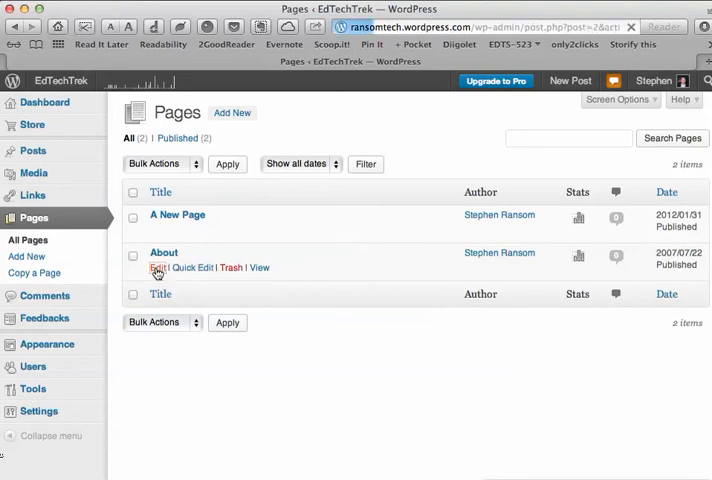
Step: Load the About page editor and scroll to its photo and biography text
click(157, 268)
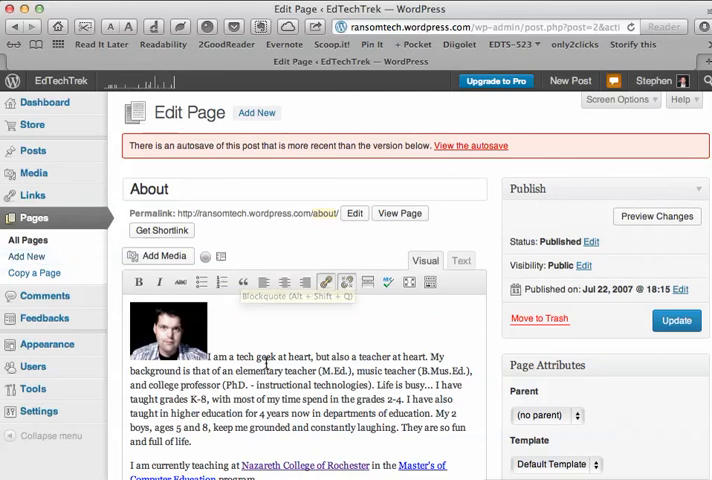
scroll(down, 3)
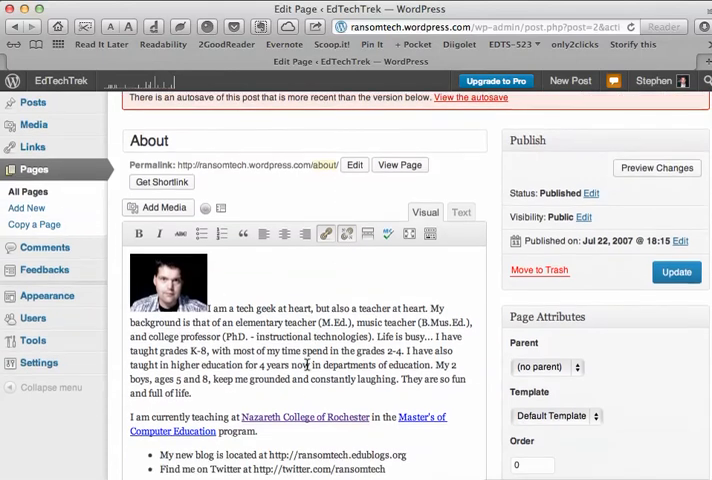